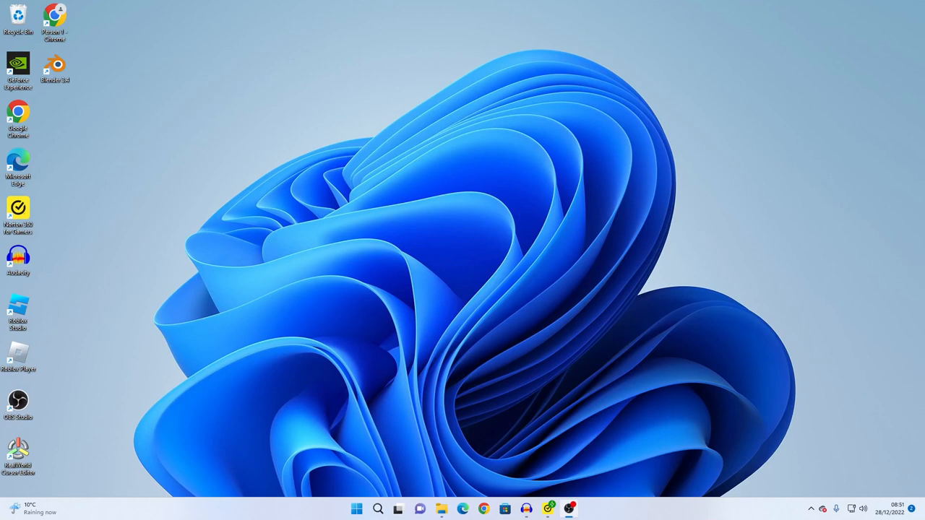
{"action": "mouse_move", "coordinate": [613, 188]}
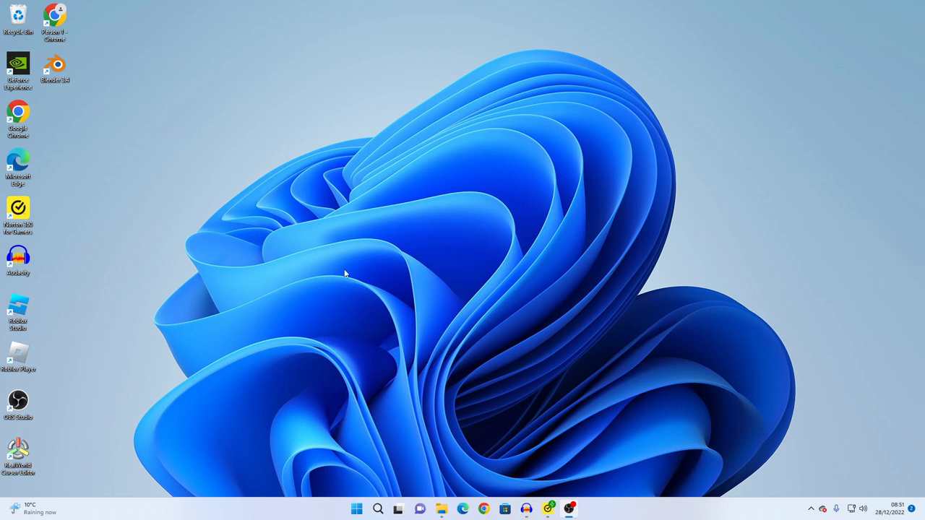
Search Windows for 'control panel' and launch the Control Panel result
{"action": "left_click", "coordinate": [377, 509]}
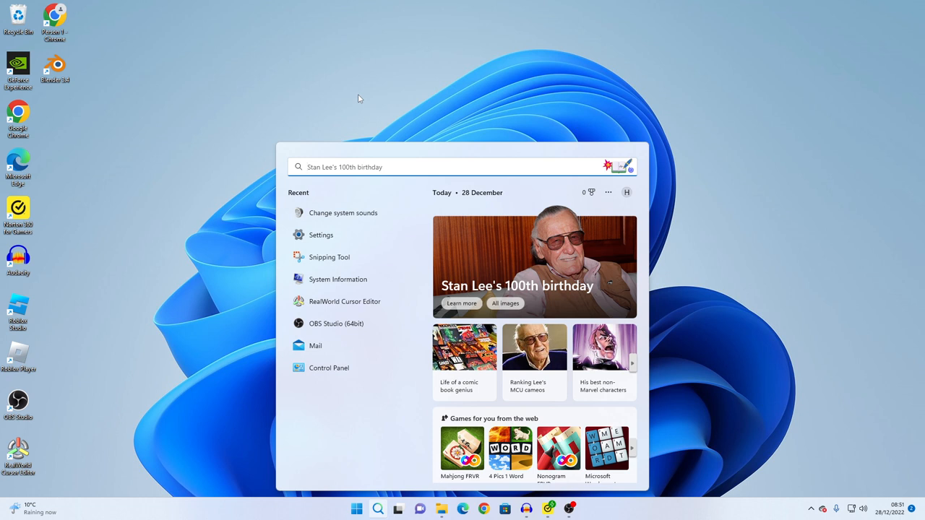
{"action": "type", "text": "control Panel"}
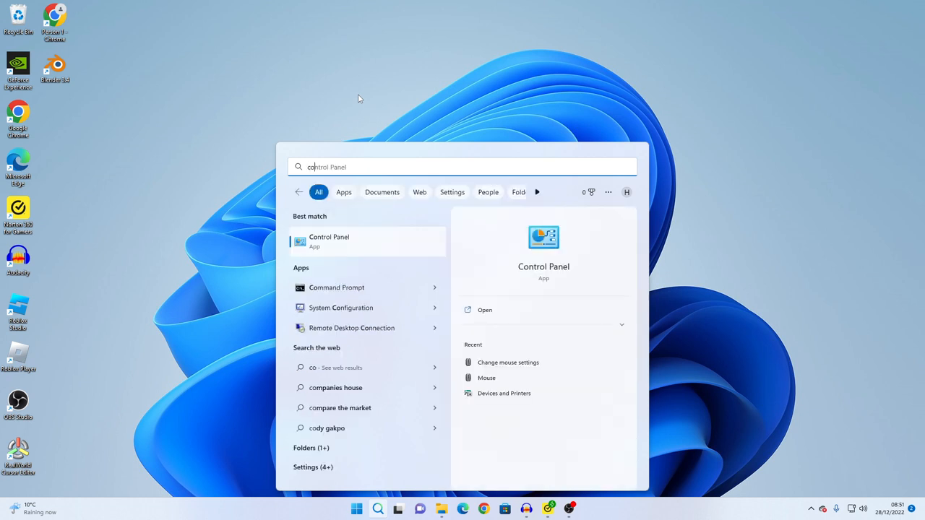
{"action": "type", "text": "control panel"}
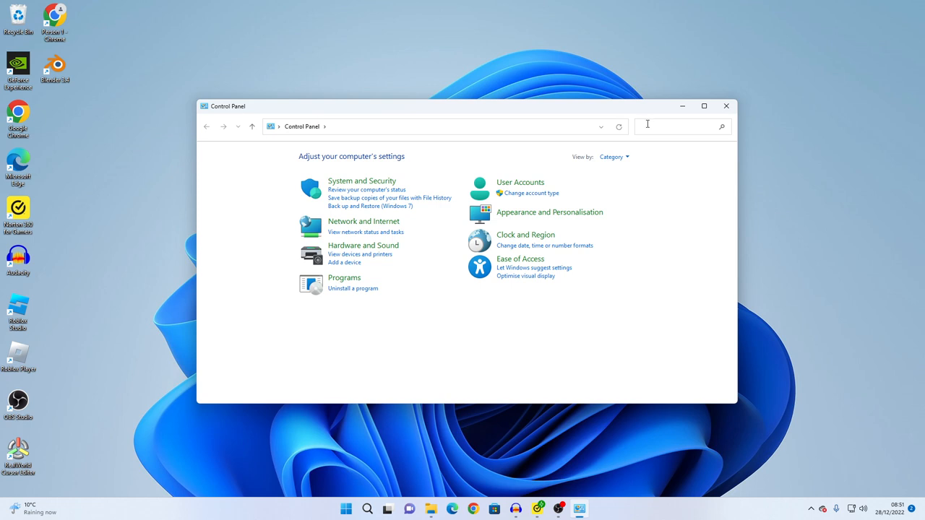
Filter Control Panel with the search term 'mouse' to list mouse settings
{"action": "type", "text": "mouse"}
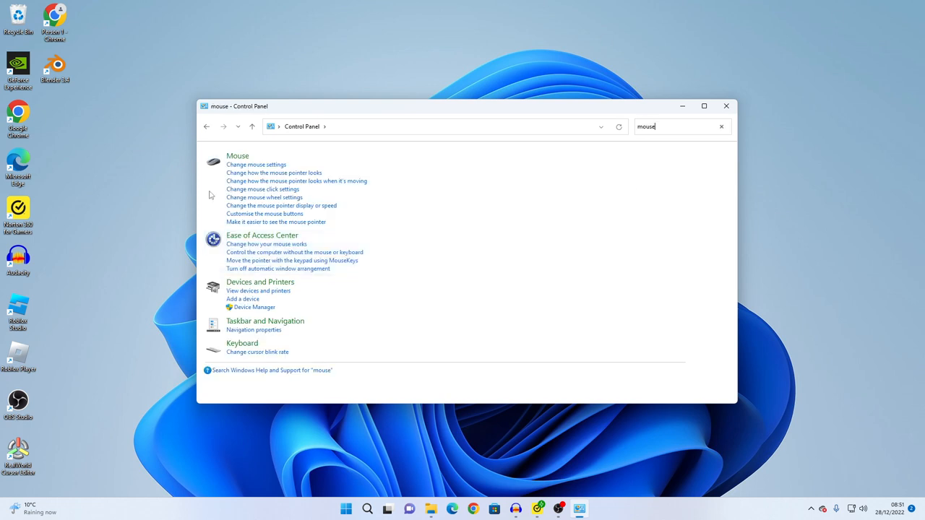
{"action": "mouse_move", "coordinate": [273, 164]}
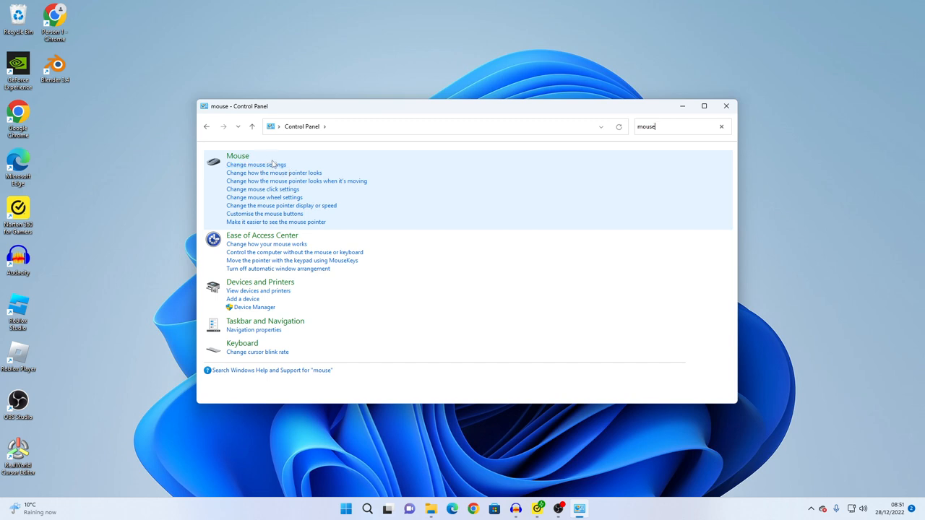
Open Mouse Properties, centre the dialog and show the Pointer Options page
{"action": "left_click", "coordinate": [256, 164]}
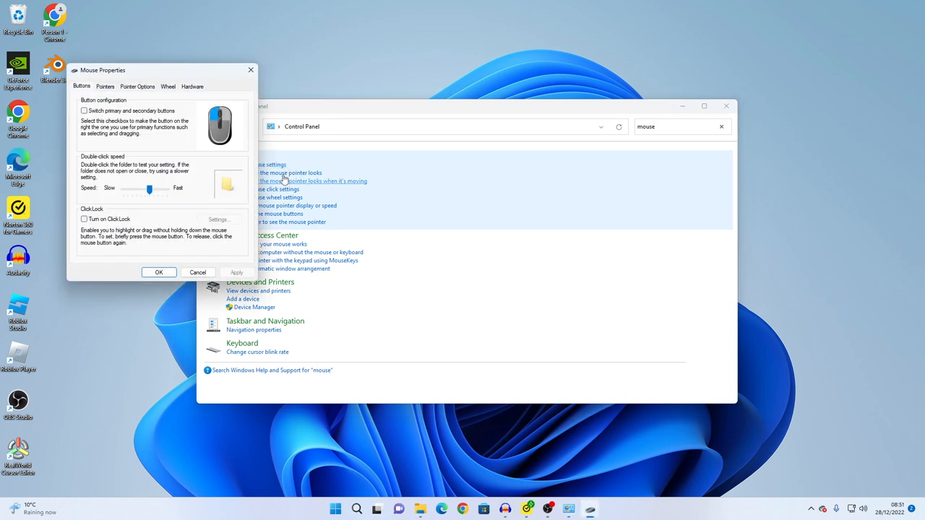
{"action": "left_click", "coordinate": [104, 86]}
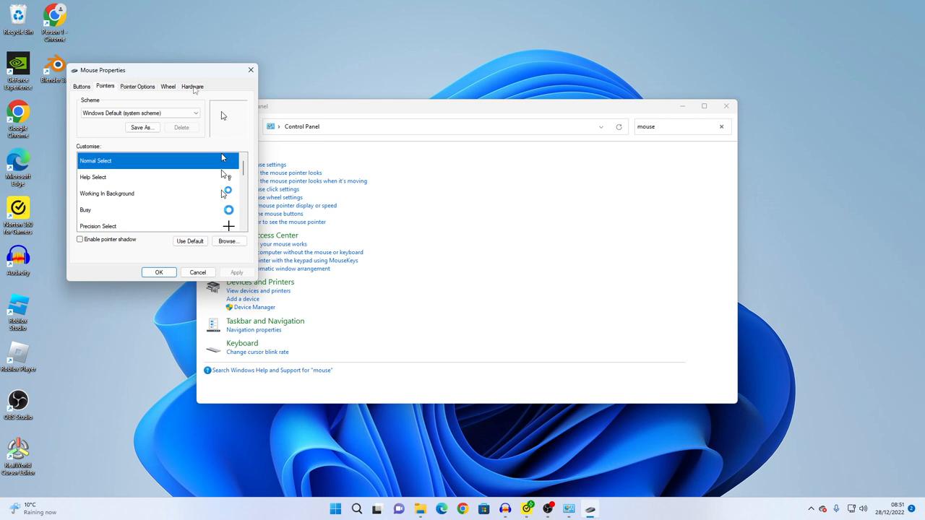
{"action": "left_click_drag", "start_coordinate": [102, 70], "coordinate": [405, 180]}
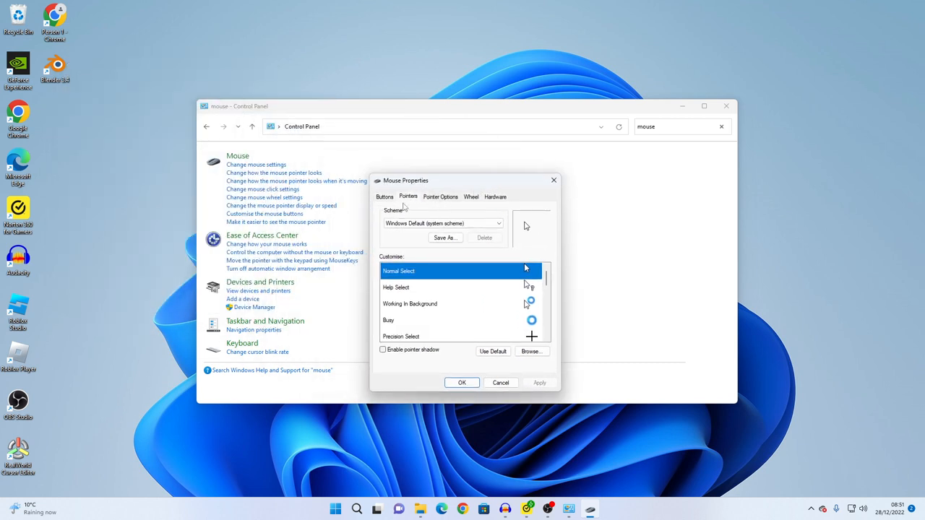
{"action": "left_click", "coordinate": [440, 197]}
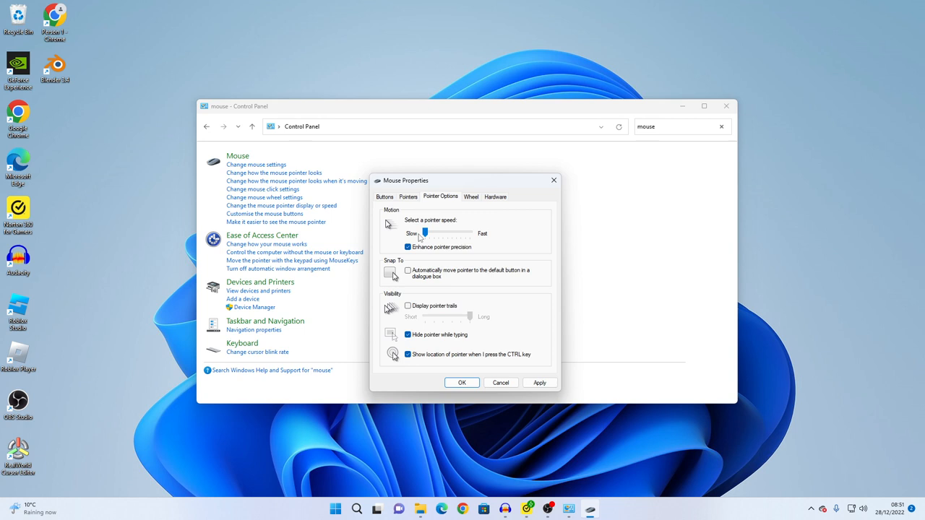
Try the pointer speed slider at Fast and Slow, then settle it at the middle
{"action": "left_click_drag", "start_coordinate": [424, 233], "coordinate": [469, 232]}
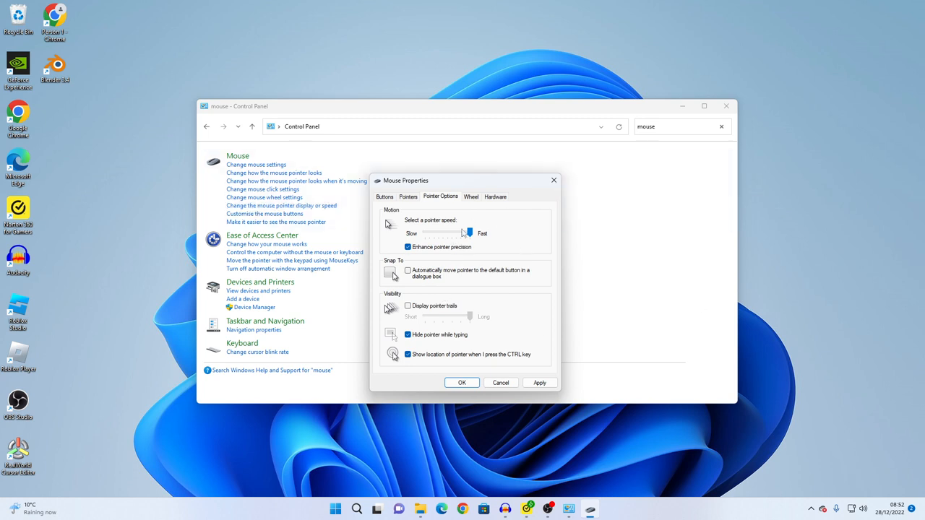
{"action": "left_click_drag", "start_coordinate": [468, 233], "coordinate": [443, 233]}
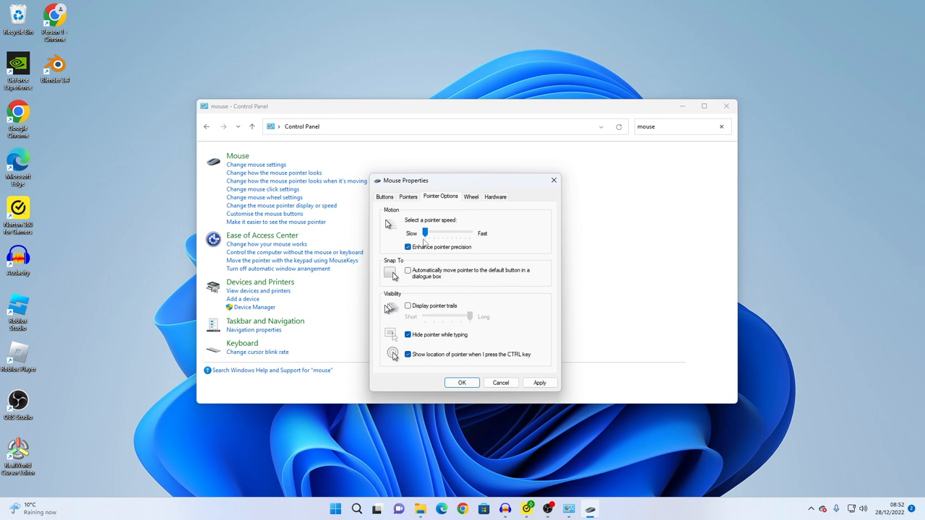
{"action": "left_click_drag", "start_coordinate": [413, 233], "coordinate": [446, 233]}
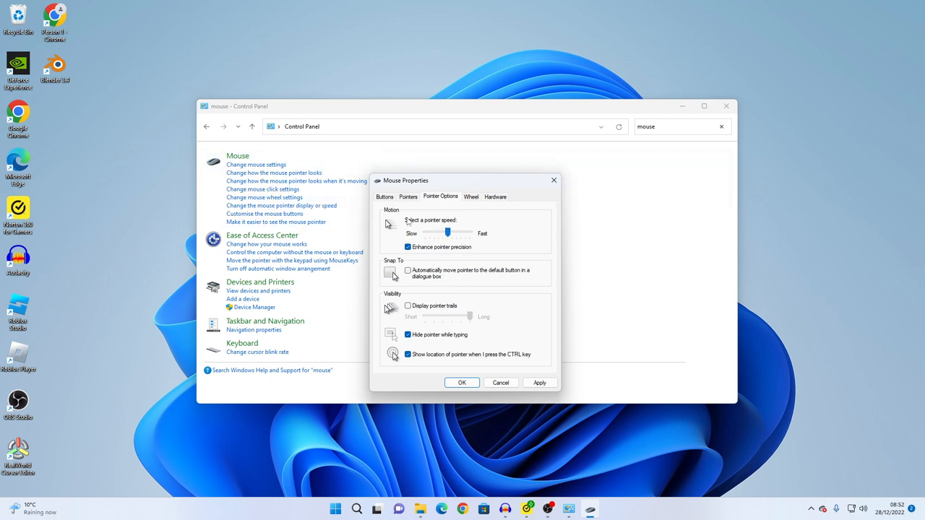
{"action": "left_click_drag", "start_coordinate": [448, 232], "coordinate": [439, 233]}
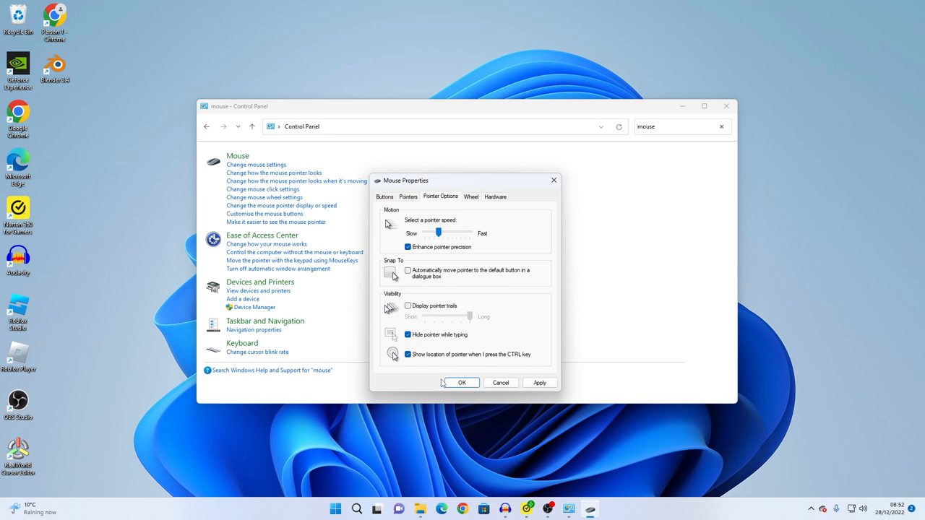
{"action": "mouse_move", "coordinate": [443, 366]}
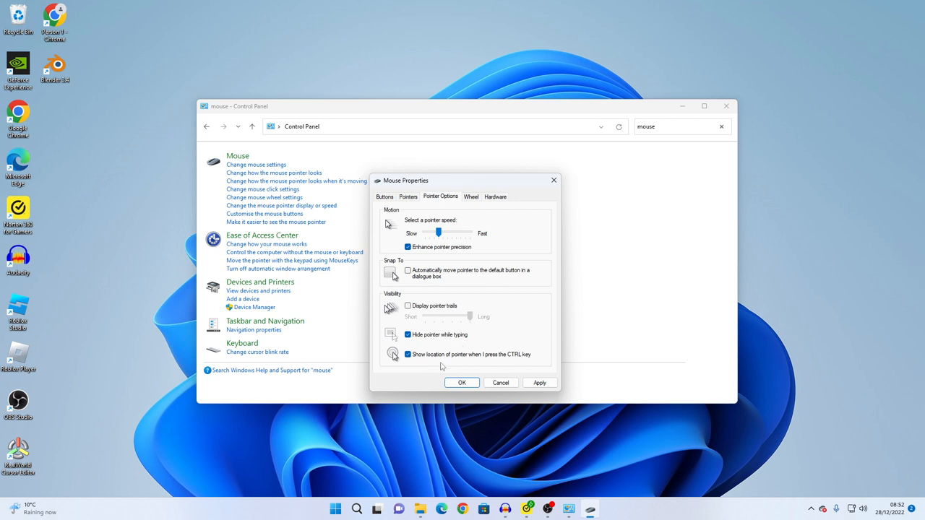
{"action": "mouse_move", "coordinate": [448, 363]}
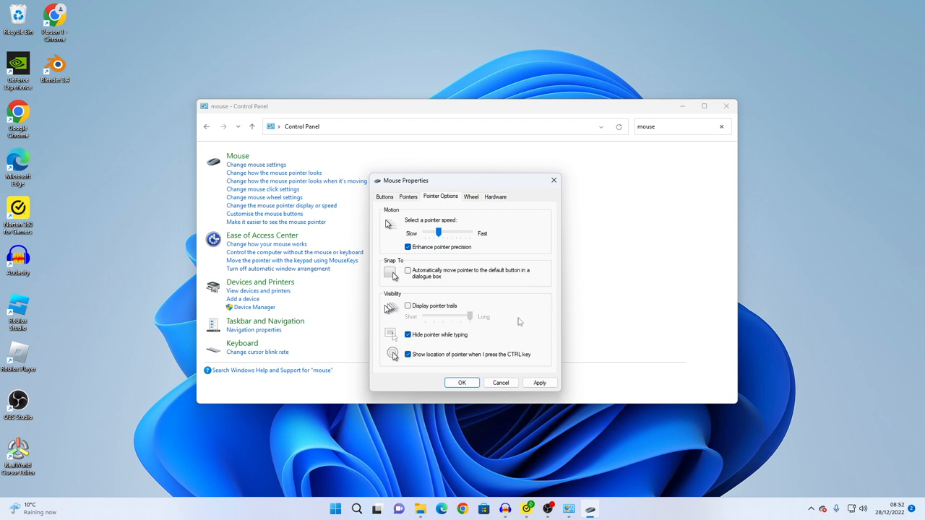
{"action": "mouse_move", "coordinate": [519, 321]}
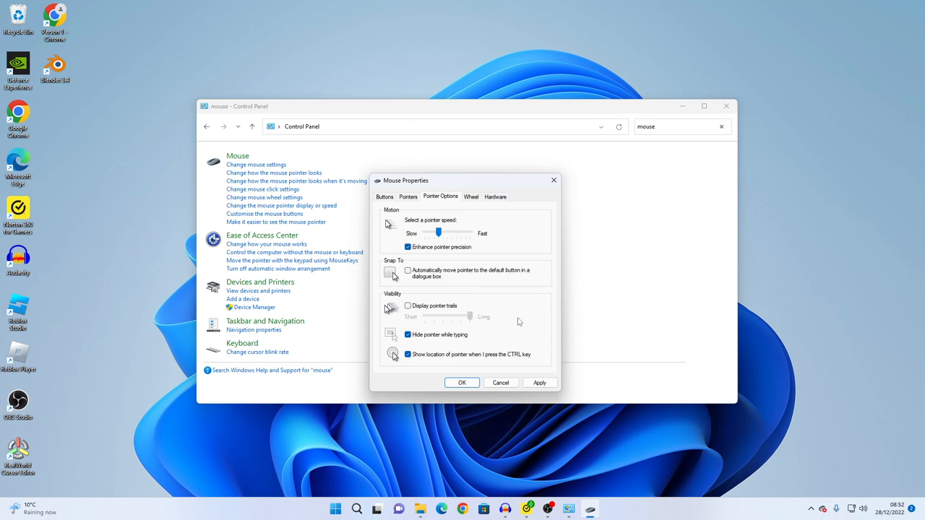
{"action": "mouse_move", "coordinate": [264, 216]}
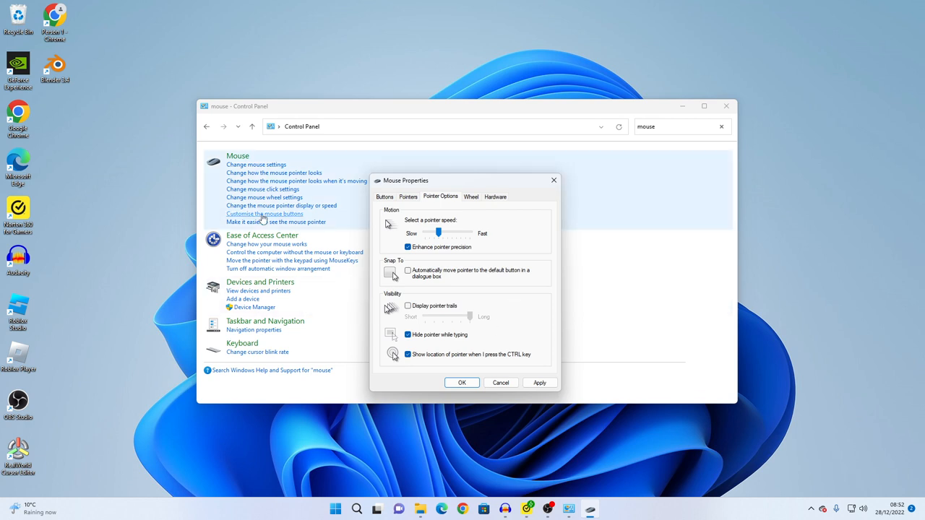
{"action": "mouse_move", "coordinate": [623, 189]}
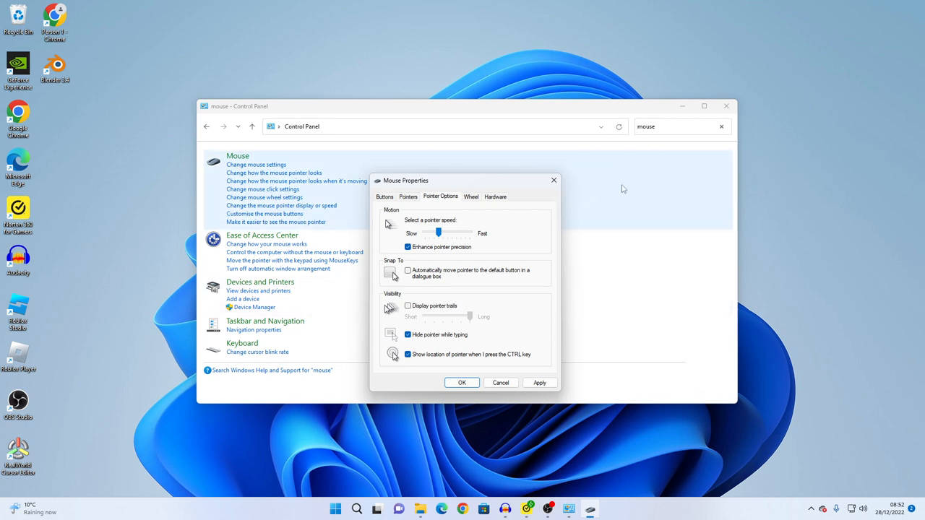
{"action": "mouse_move", "coordinate": [918, 516]}
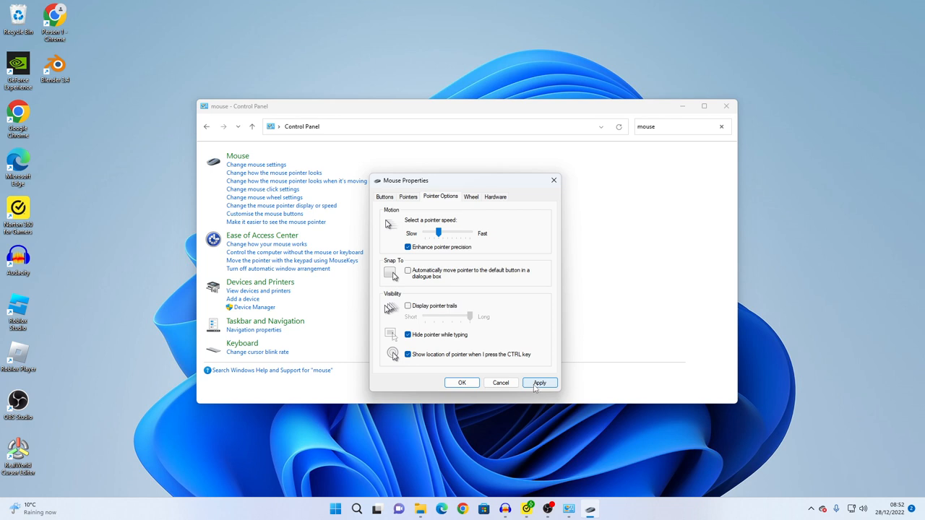
Apply the middle pointer speed, confirm with OK and close Control Panel
{"action": "left_click", "coordinate": [539, 383]}
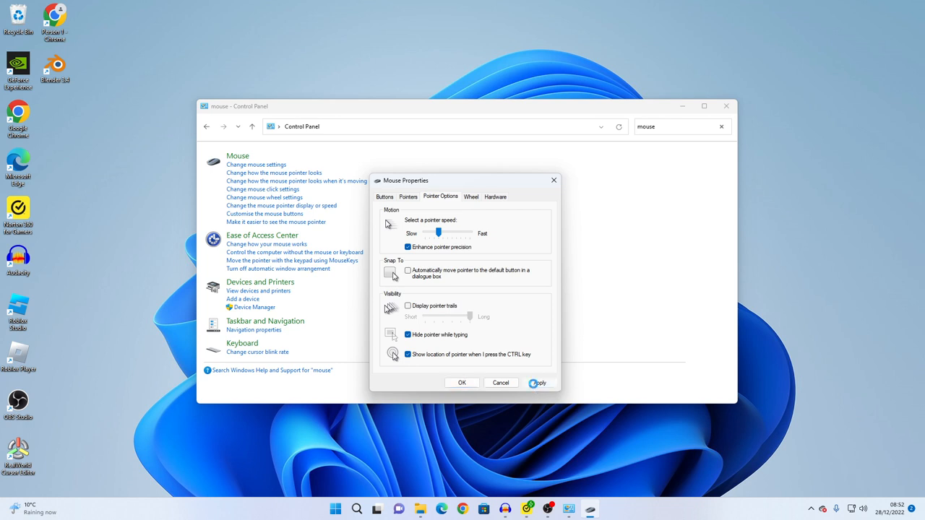
{"action": "left_click", "coordinate": [539, 383]}
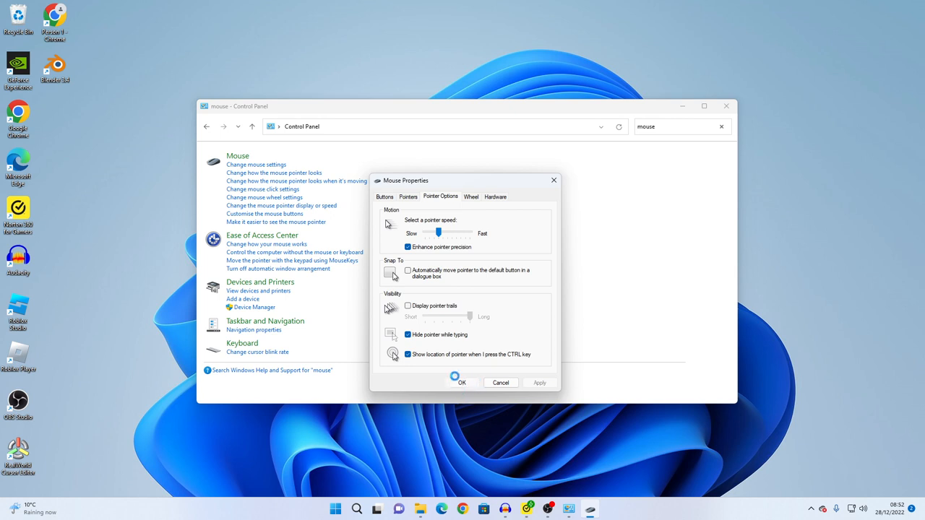
{"action": "left_click", "coordinate": [462, 382]}
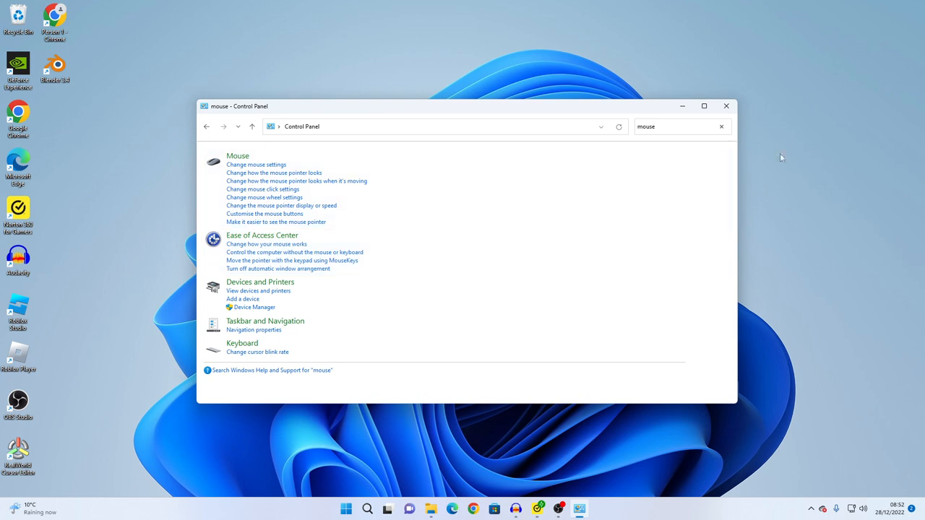
{"action": "left_click", "coordinate": [726, 106]}
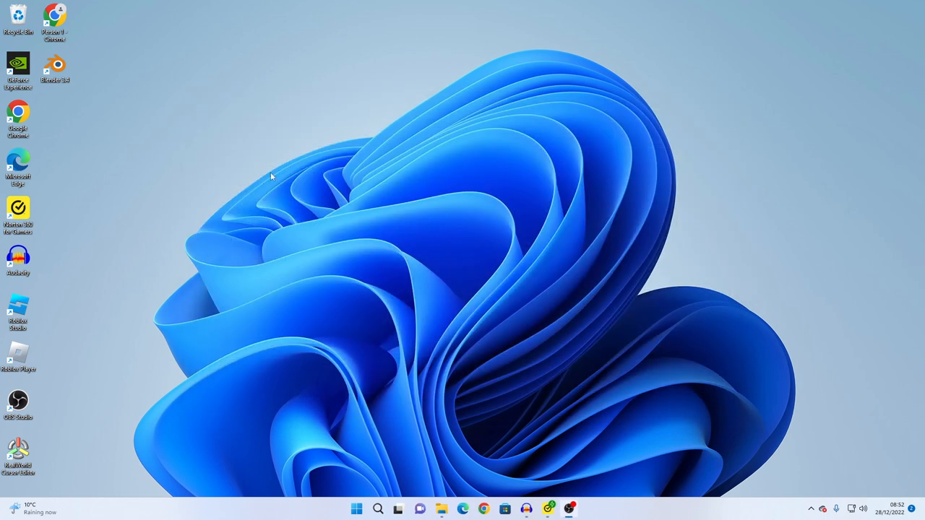
{"action": "mouse_move", "coordinate": [562, 66]}
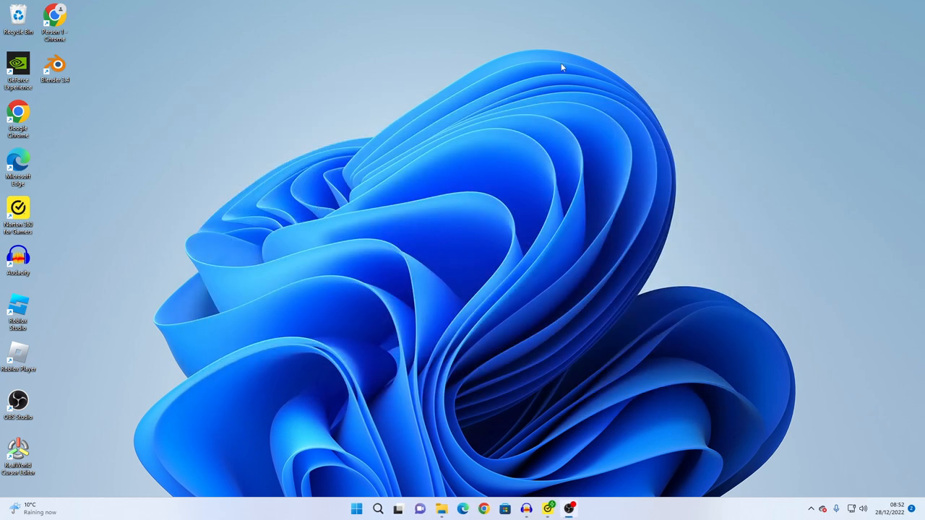